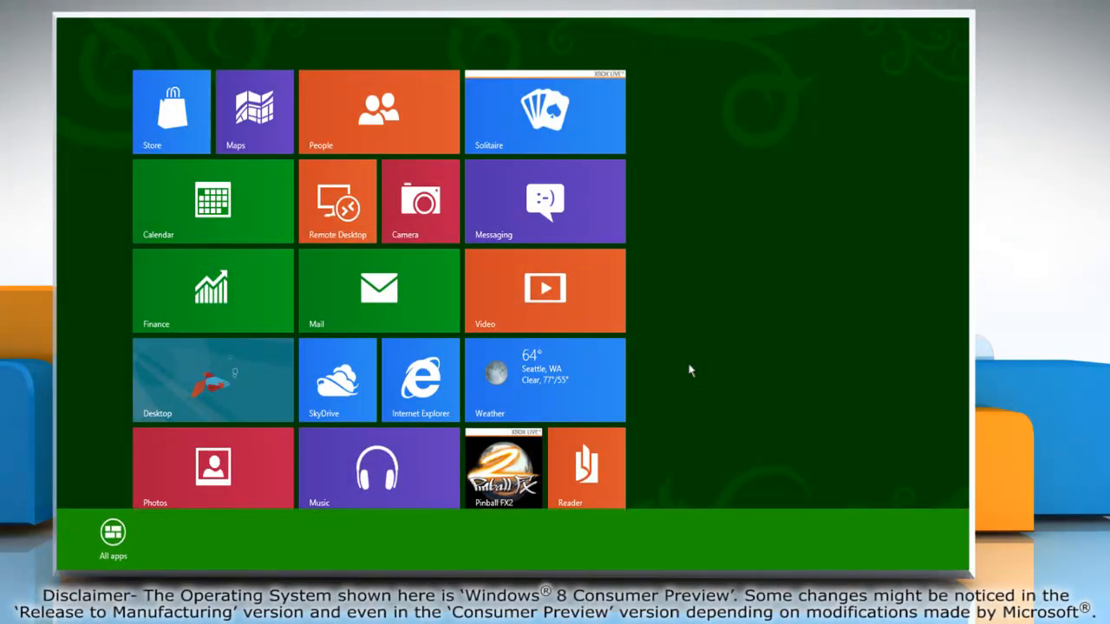
pyautogui.moveTo(112, 533)
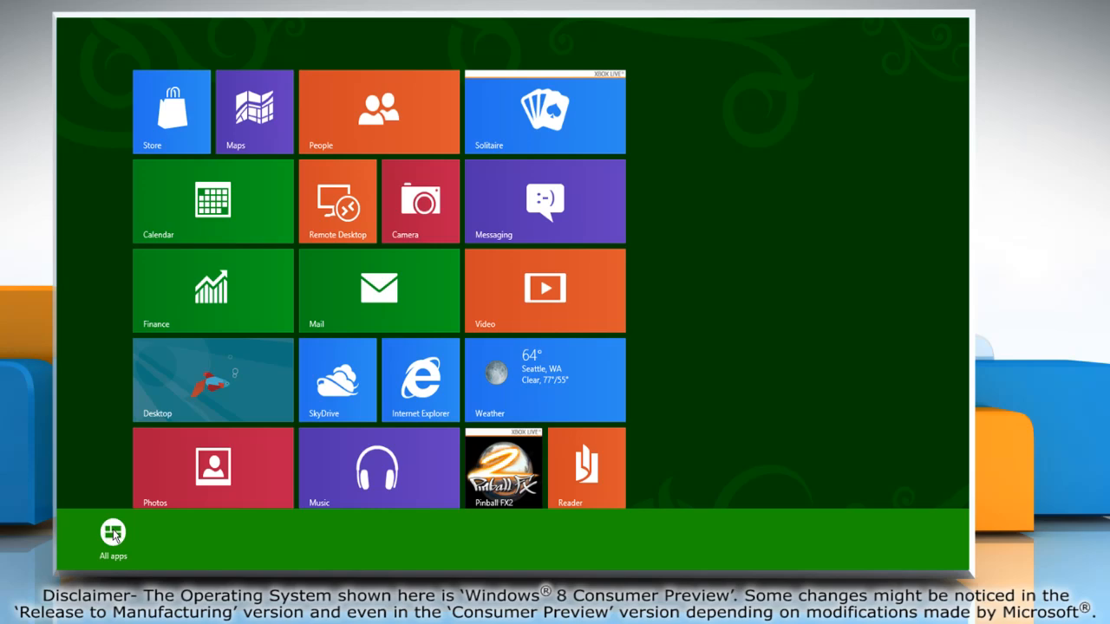
# Launch Control Panel from the Start screen's All apps list.
pyautogui.click(113, 535)
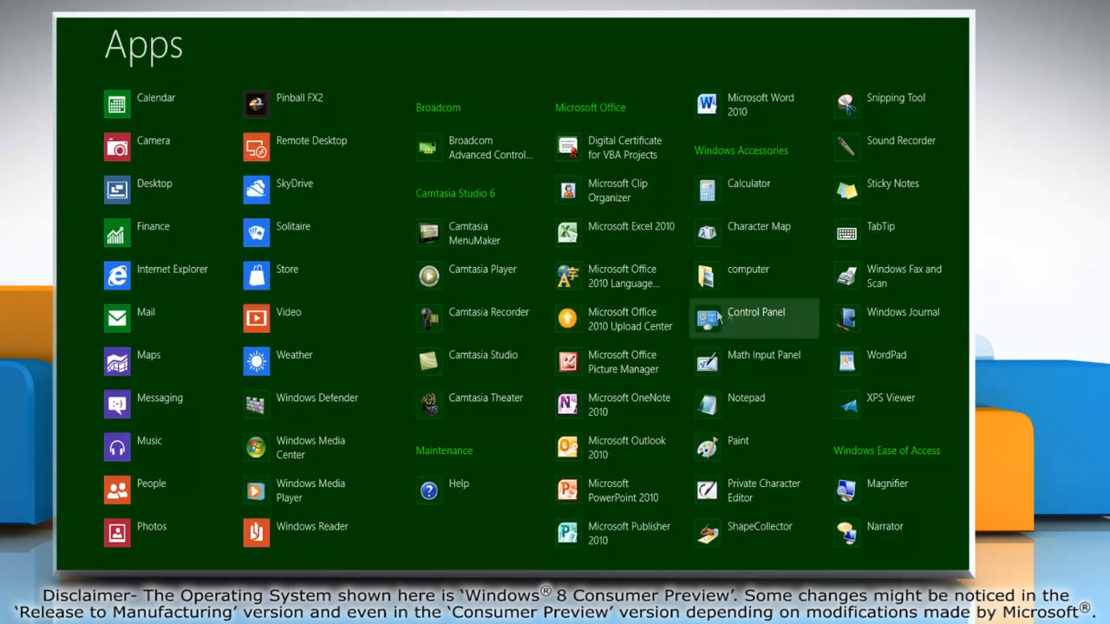
pyautogui.moveTo(773, 333)
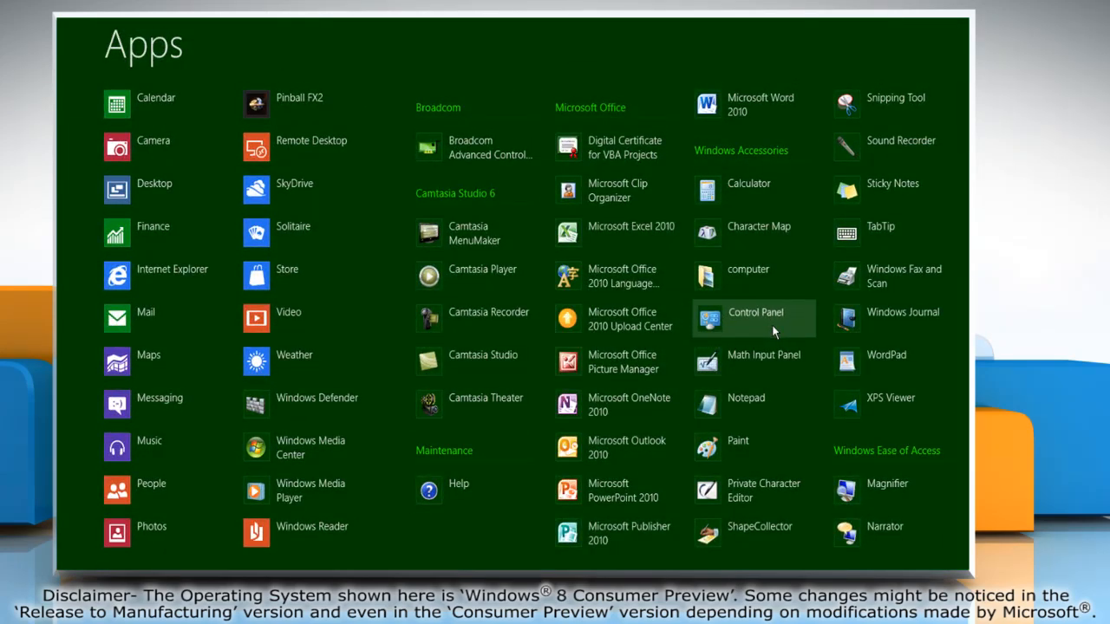
pyautogui.click(755, 319)
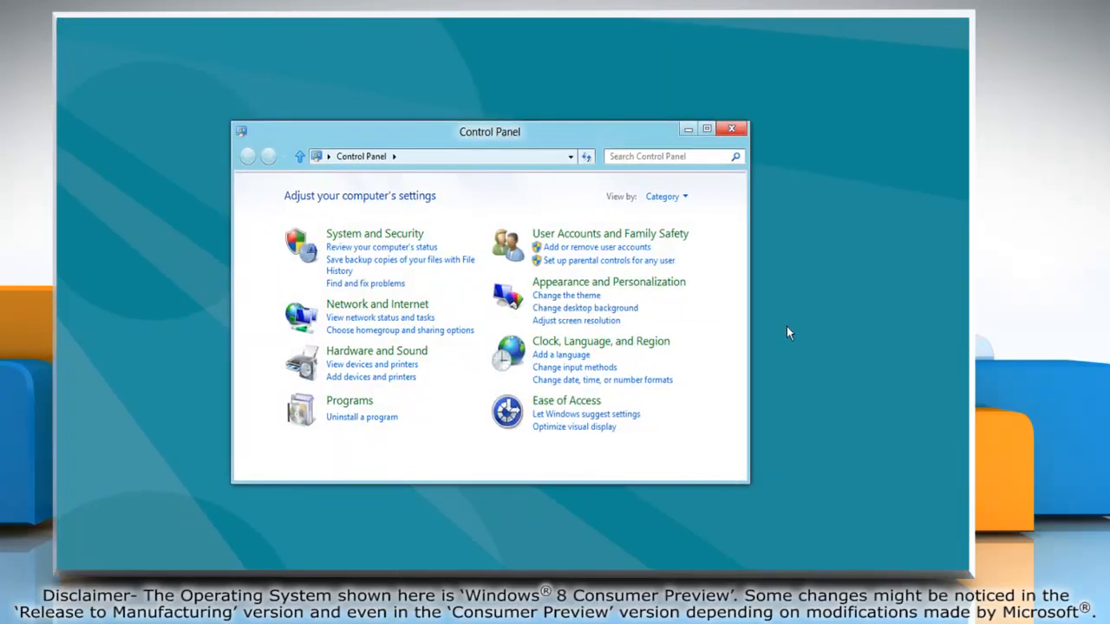
pyautogui.moveTo(374, 232)
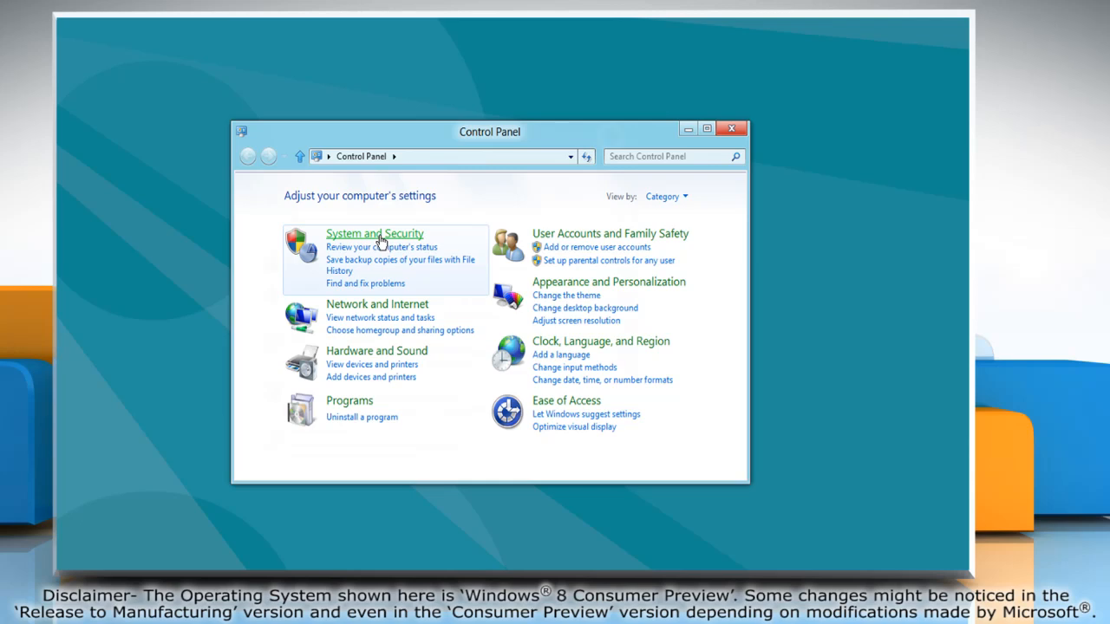
# Navigate to Power Options under System and Security to list the power plans.
pyautogui.click(374, 233)
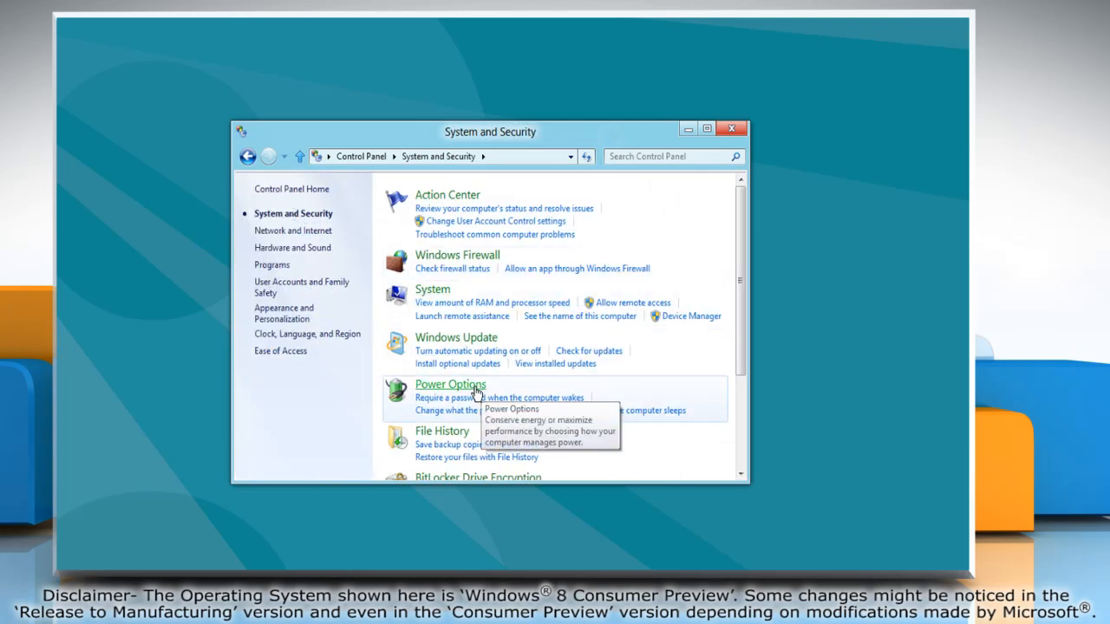
pyautogui.click(449, 385)
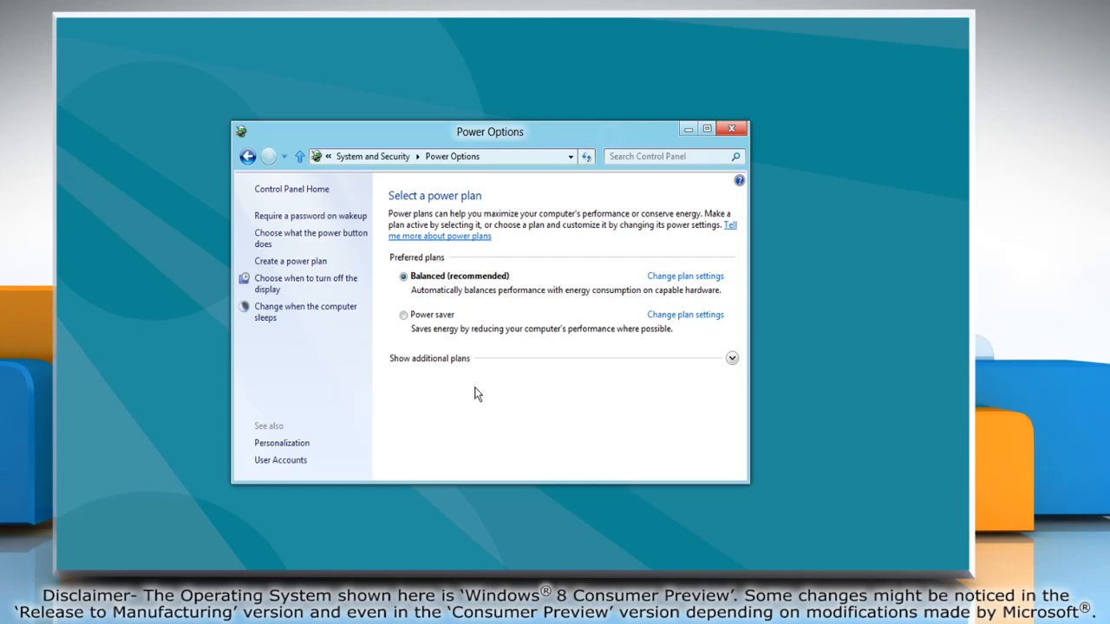
pyautogui.moveTo(489, 288)
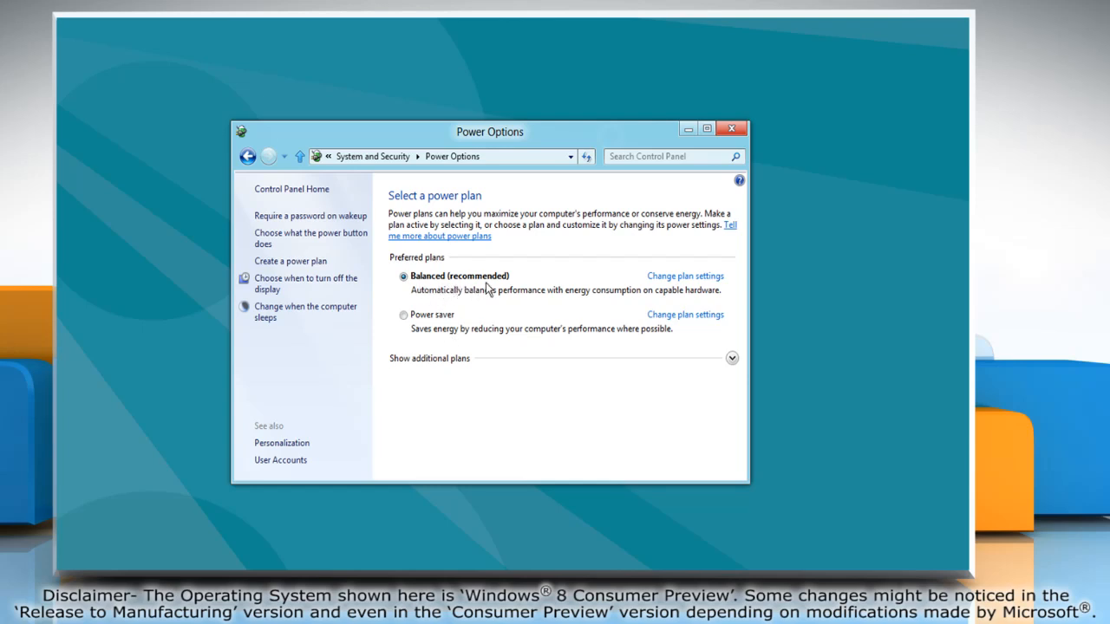
pyautogui.moveTo(683, 275)
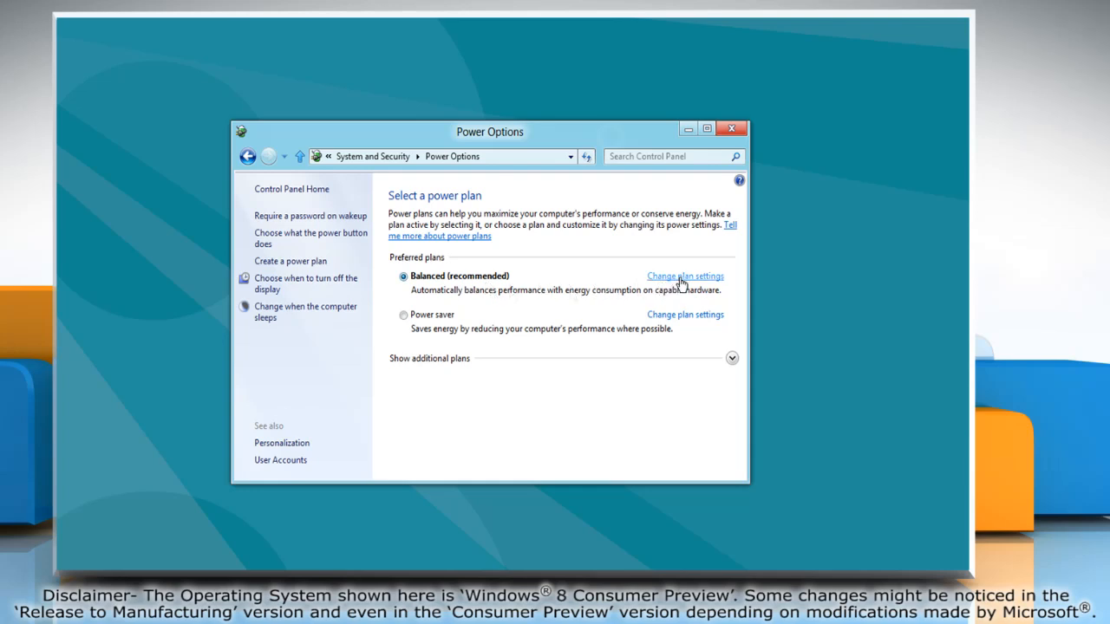
# Set the Balanced plan to put the computer to sleep after 45 minutes and save changes.
pyautogui.click(685, 276)
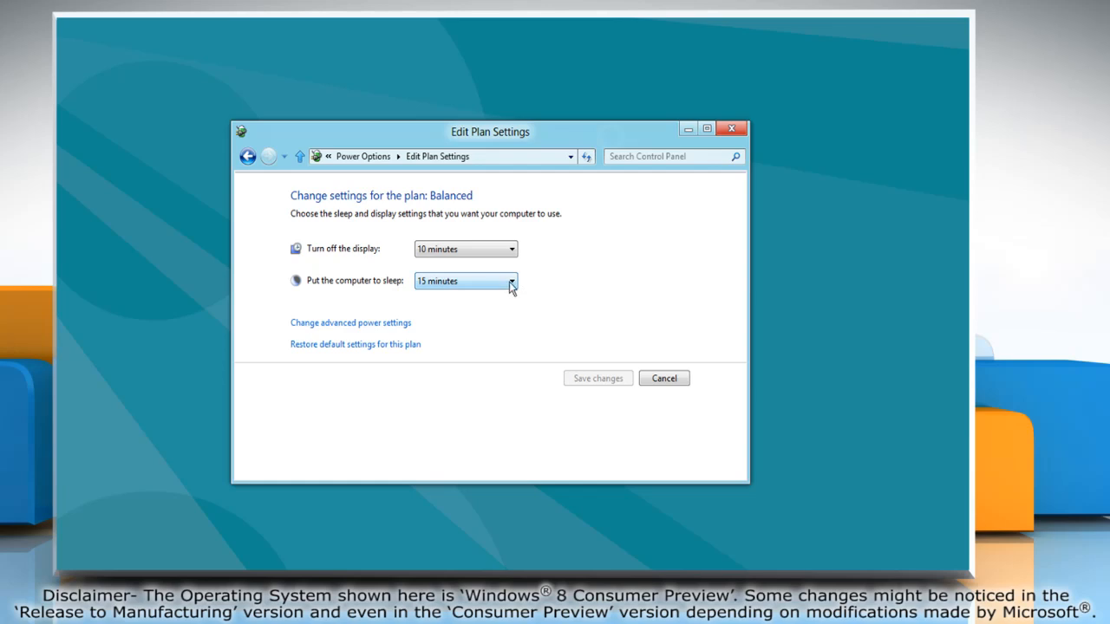
pyautogui.click(512, 281)
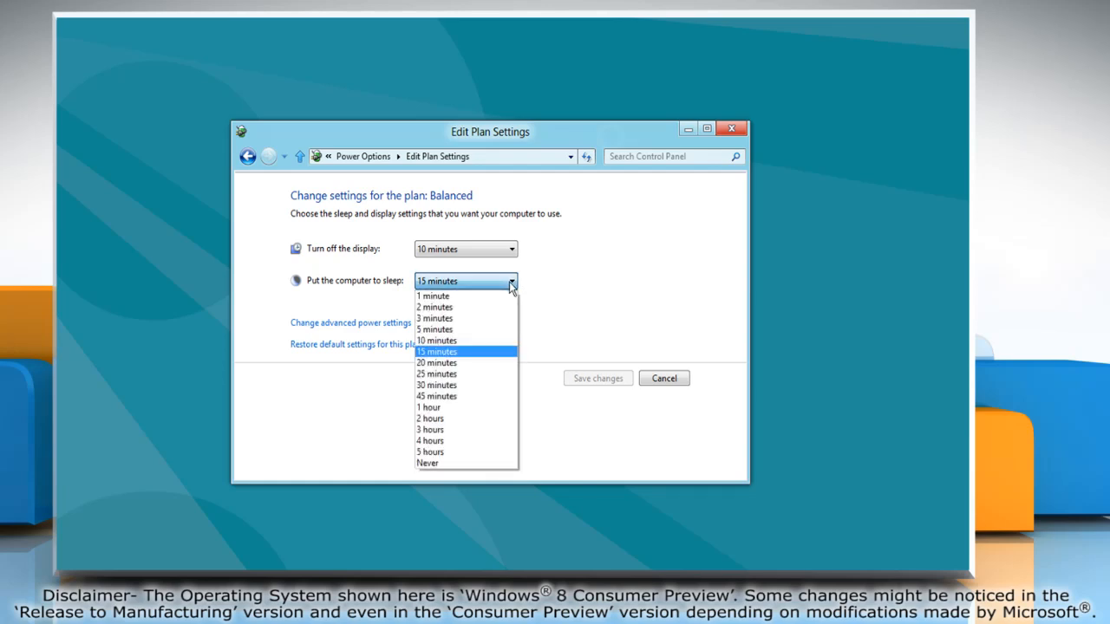
pyautogui.moveTo(489, 329)
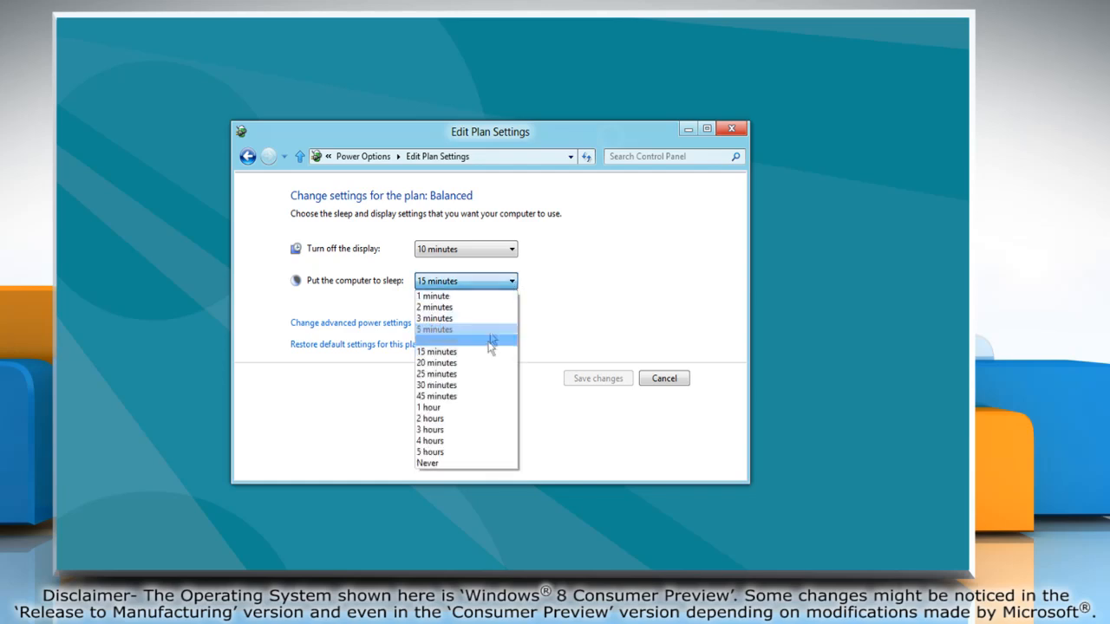
pyautogui.click(437, 396)
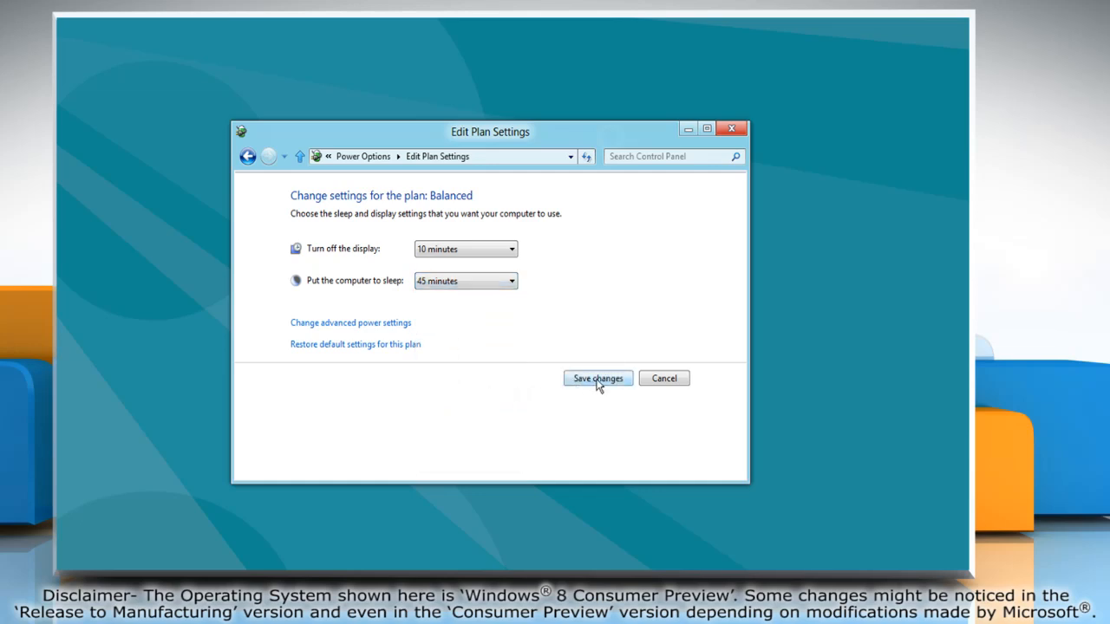
pyautogui.click(597, 378)
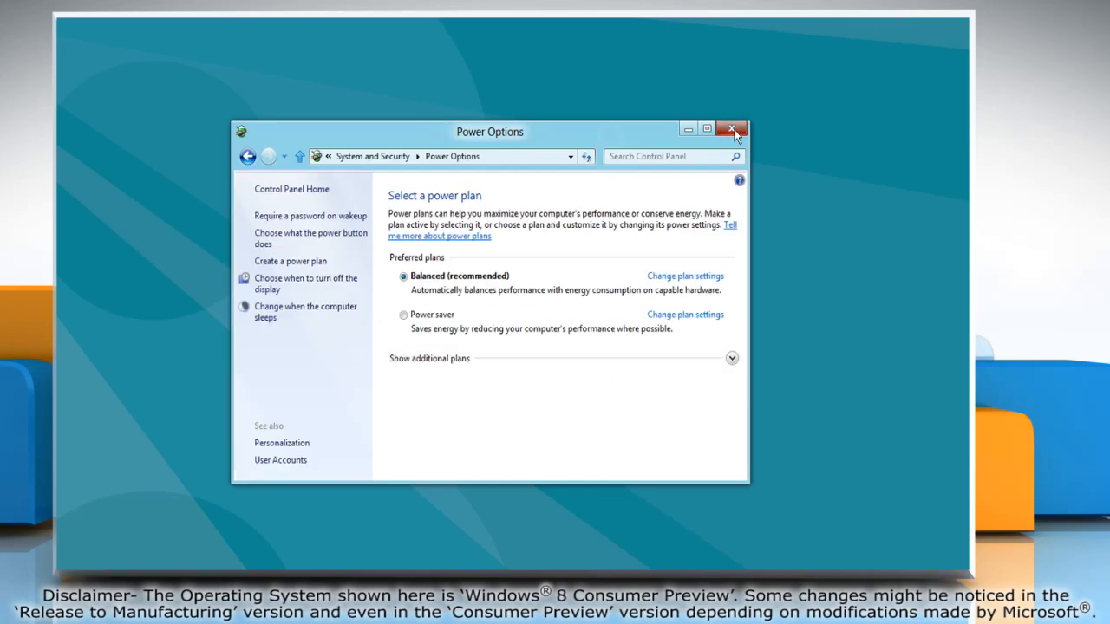